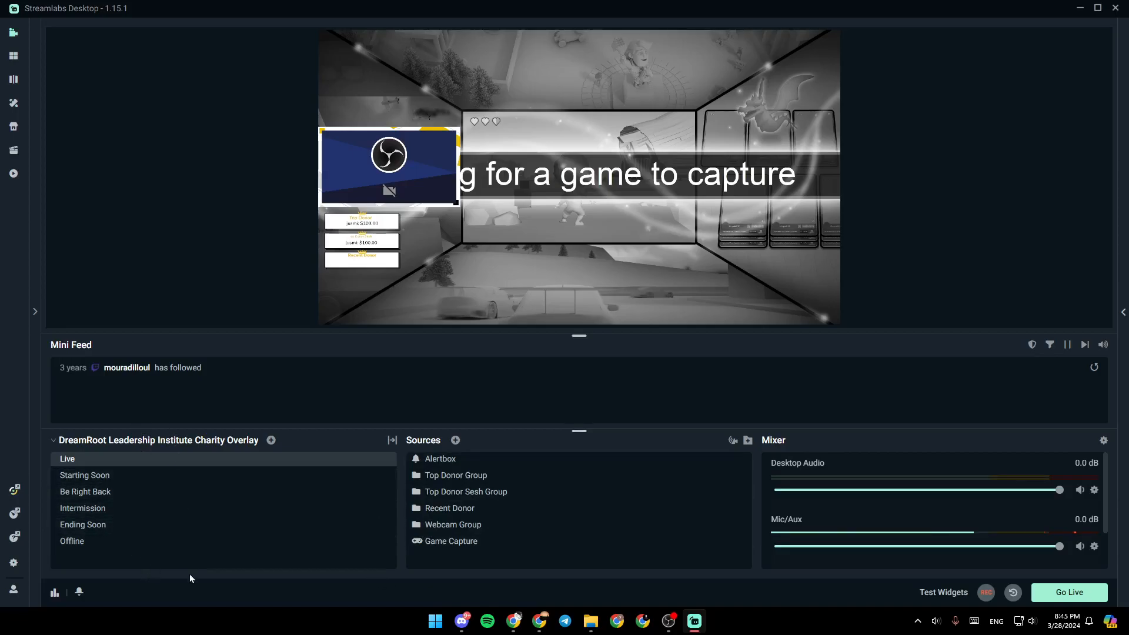
{"action": "mouse_move", "coordinate": [272, 439]}
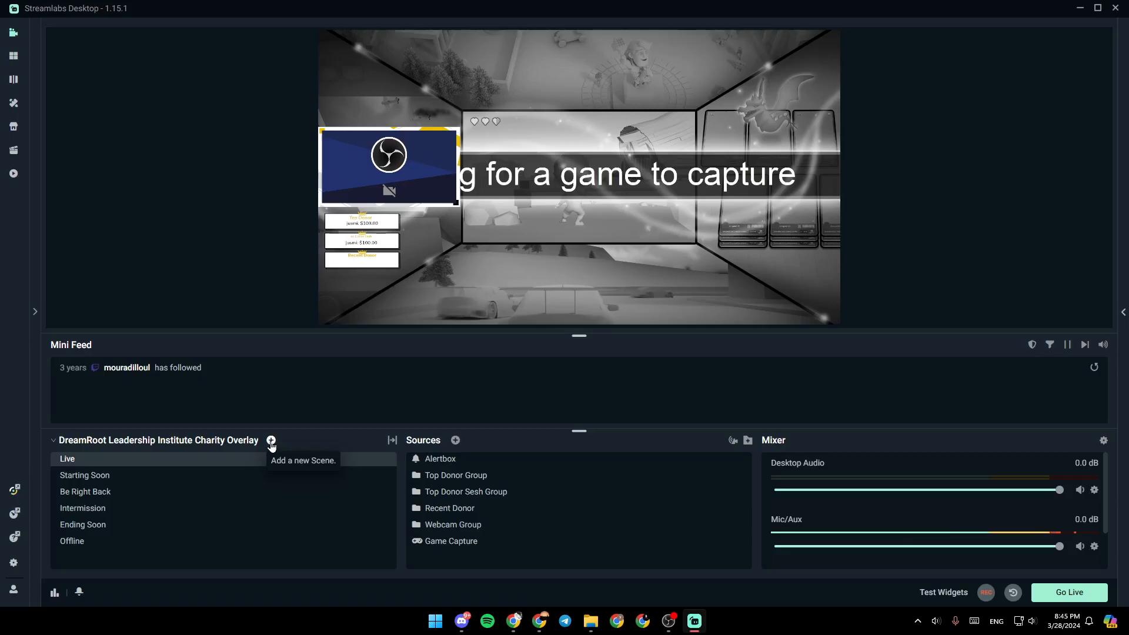
{"action": "mouse_move", "coordinate": [392, 440]}
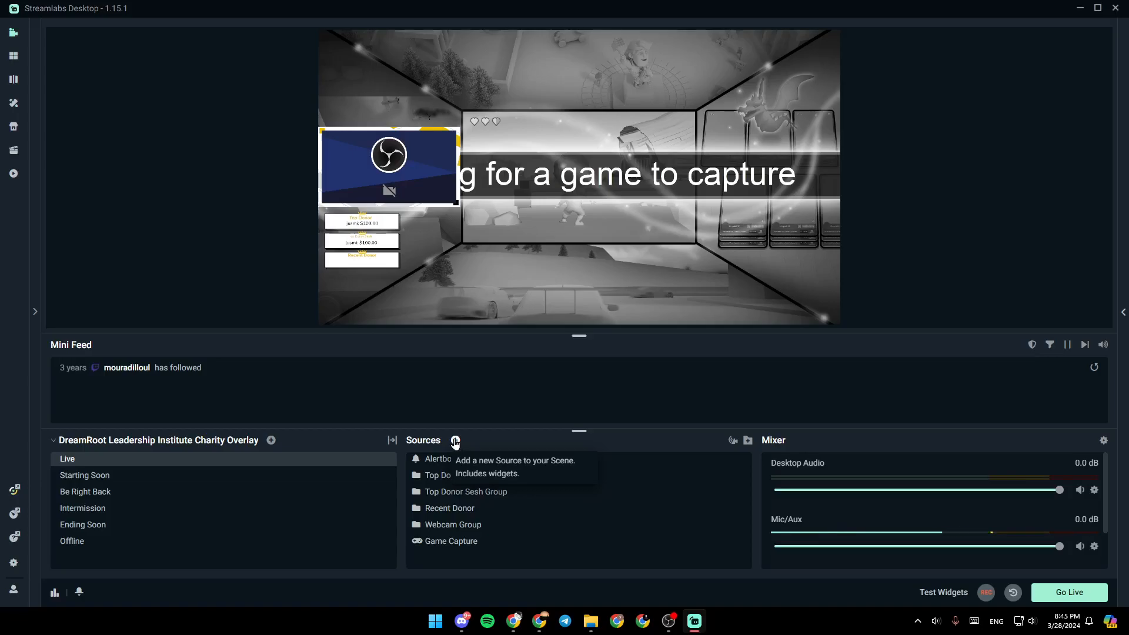
{"action": "mouse_move", "coordinate": [733, 440]}
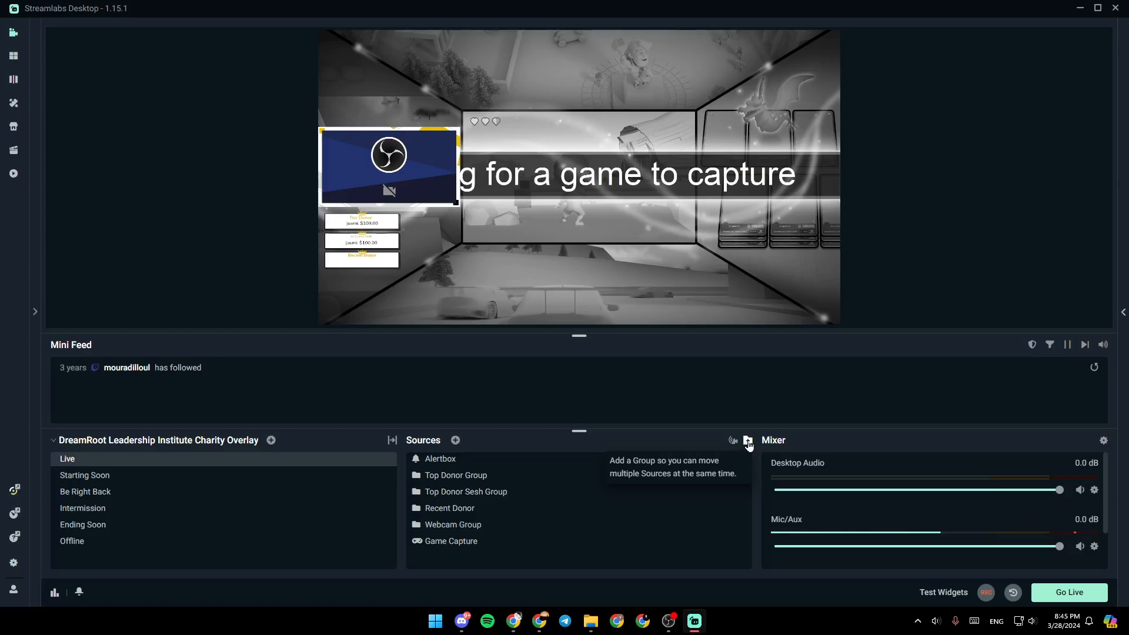
{"action": "mouse_move", "coordinate": [817, 470]}
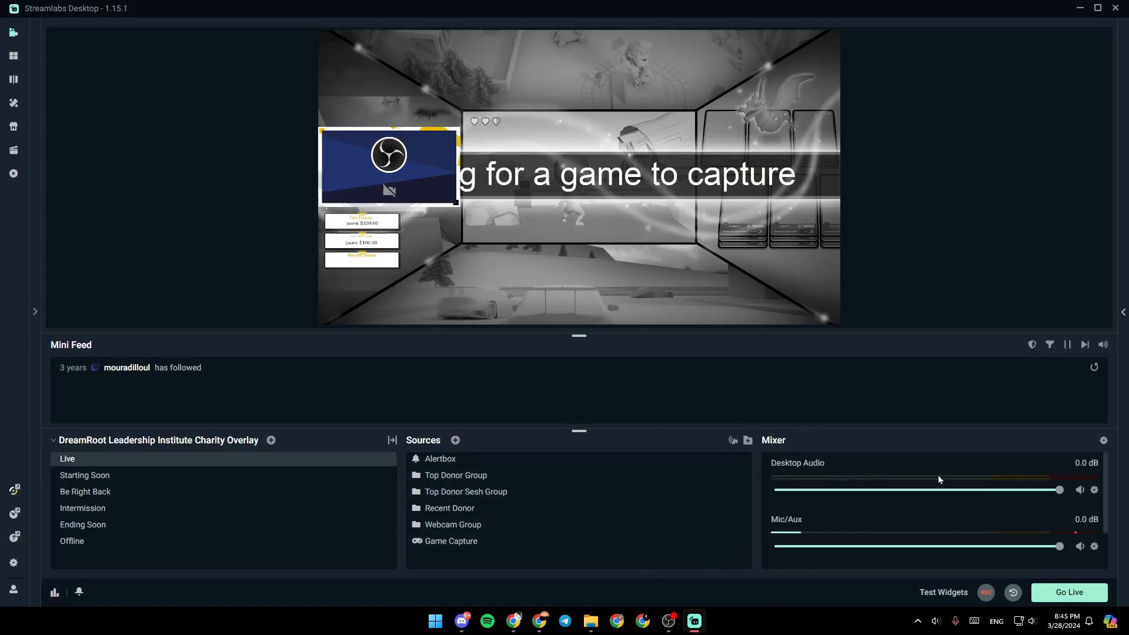
{"action": "mouse_move", "coordinate": [1102, 440]}
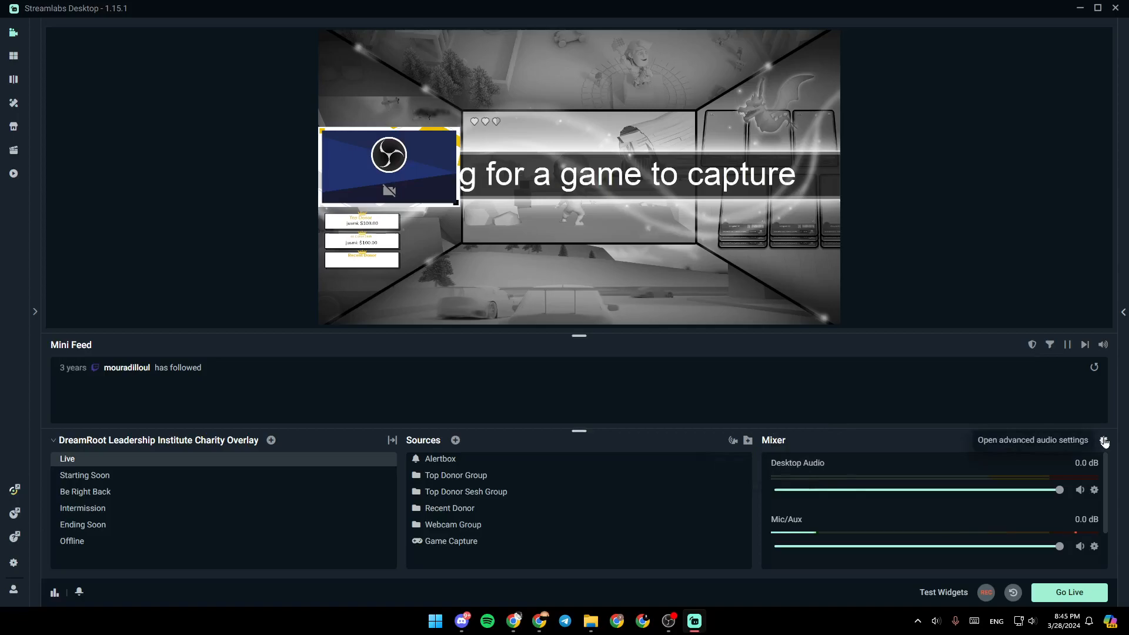
Briefly view the advanced audio settings, then open Settings on the Output page.
{"action": "left_click", "coordinate": [1103, 440]}
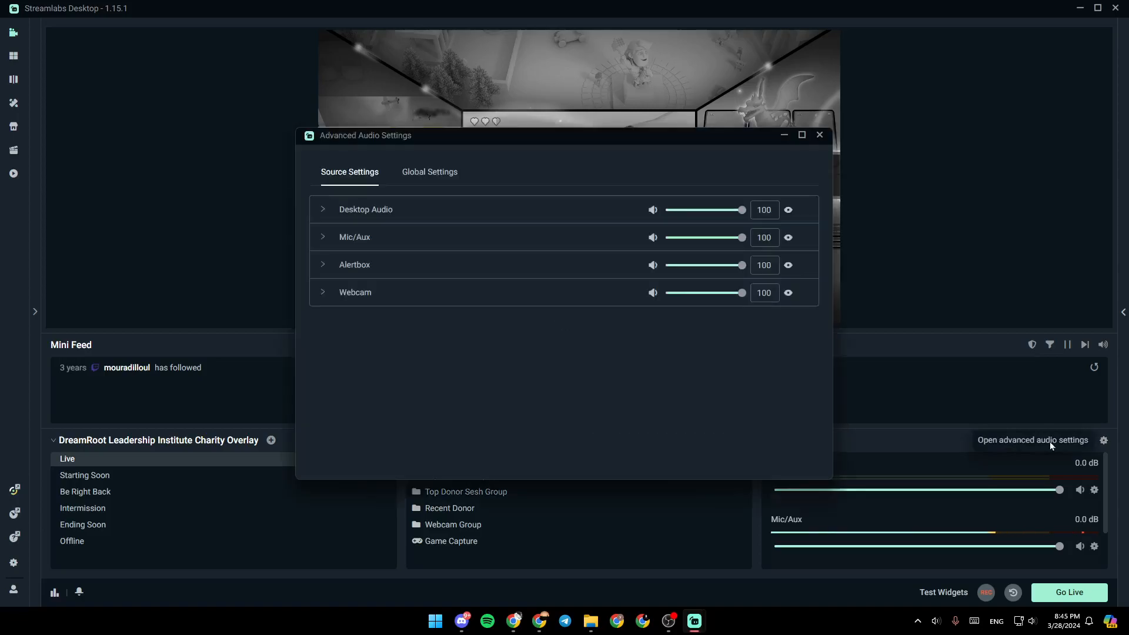
{"action": "mouse_move", "coordinate": [507, 375]}
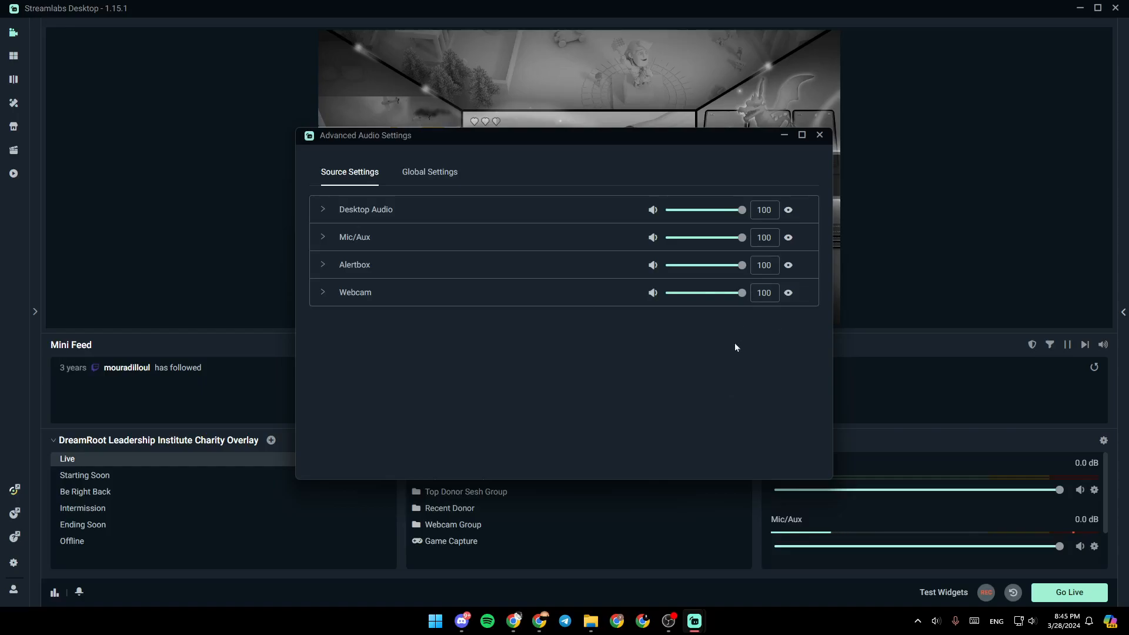
{"action": "left_click", "coordinate": [323, 209]}
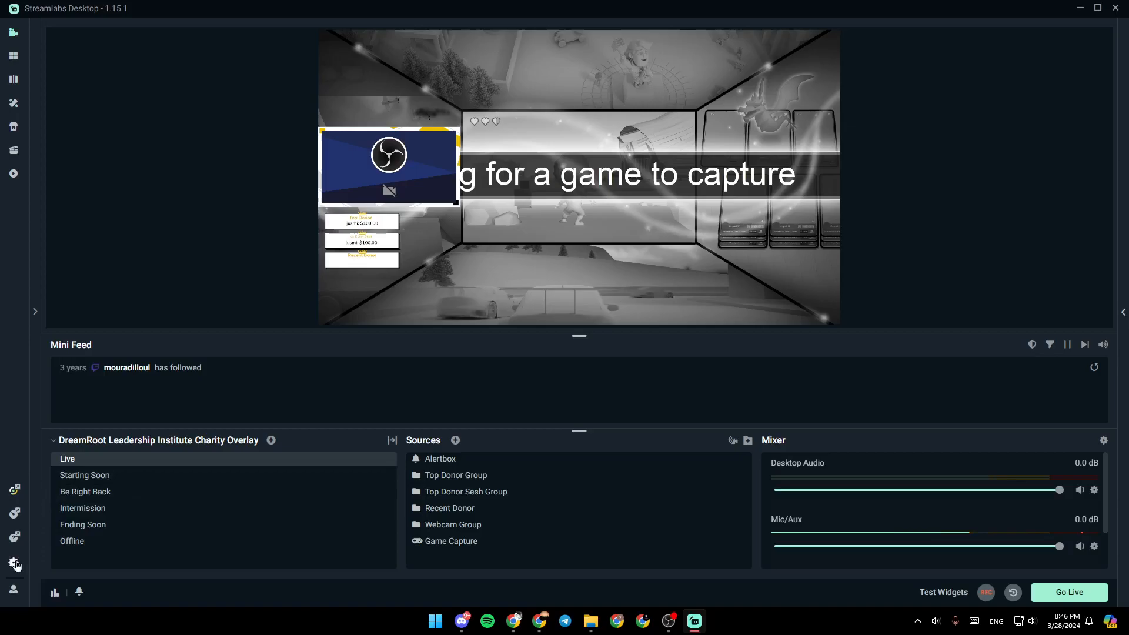
{"action": "mouse_move", "coordinate": [15, 562]}
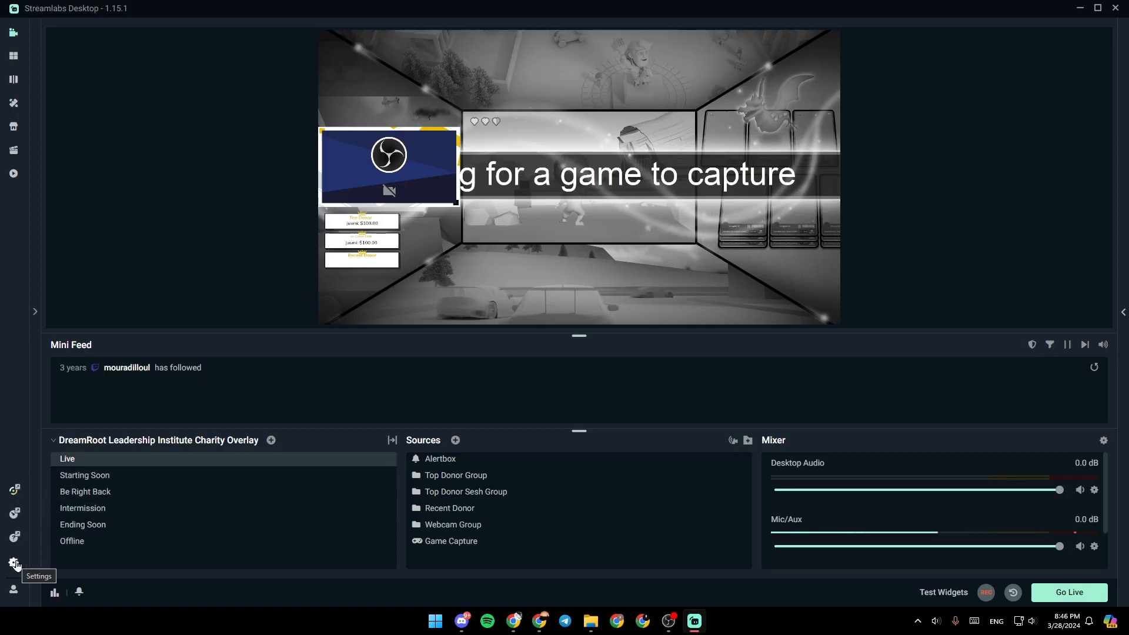
{"action": "left_click", "coordinate": [13, 562]}
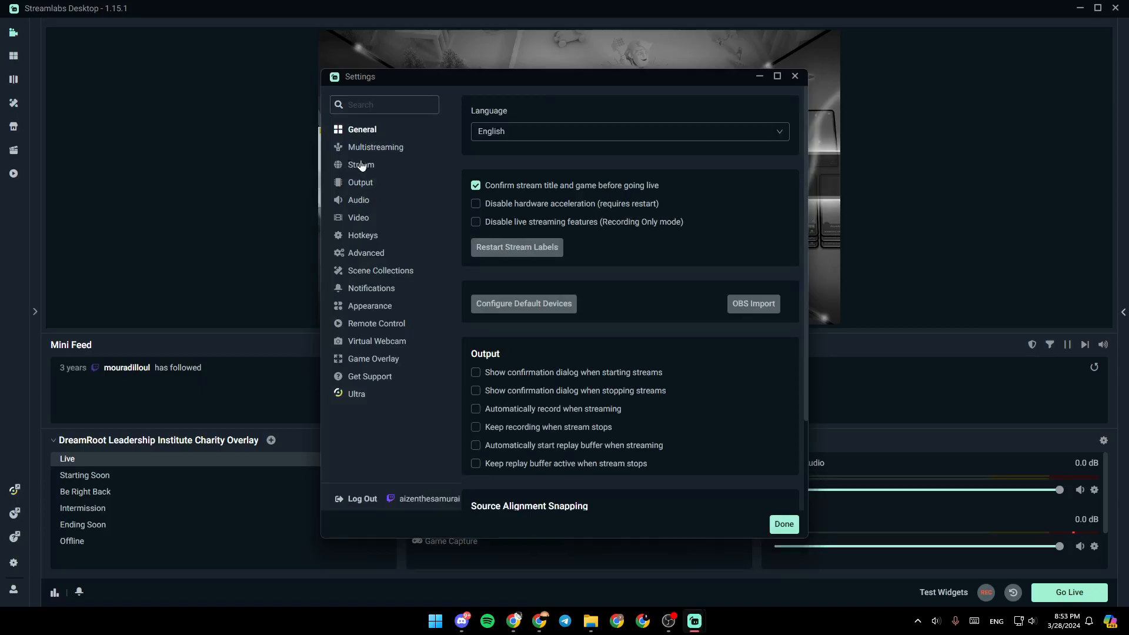
{"action": "mouse_move", "coordinate": [358, 217]}
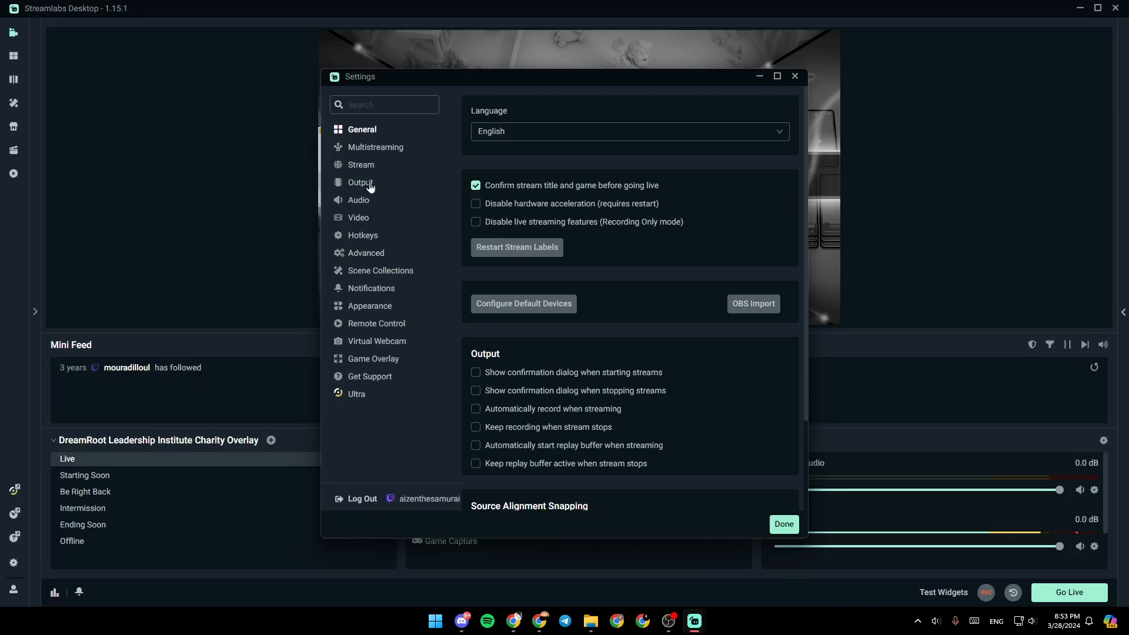
{"action": "left_click", "coordinate": [360, 182]}
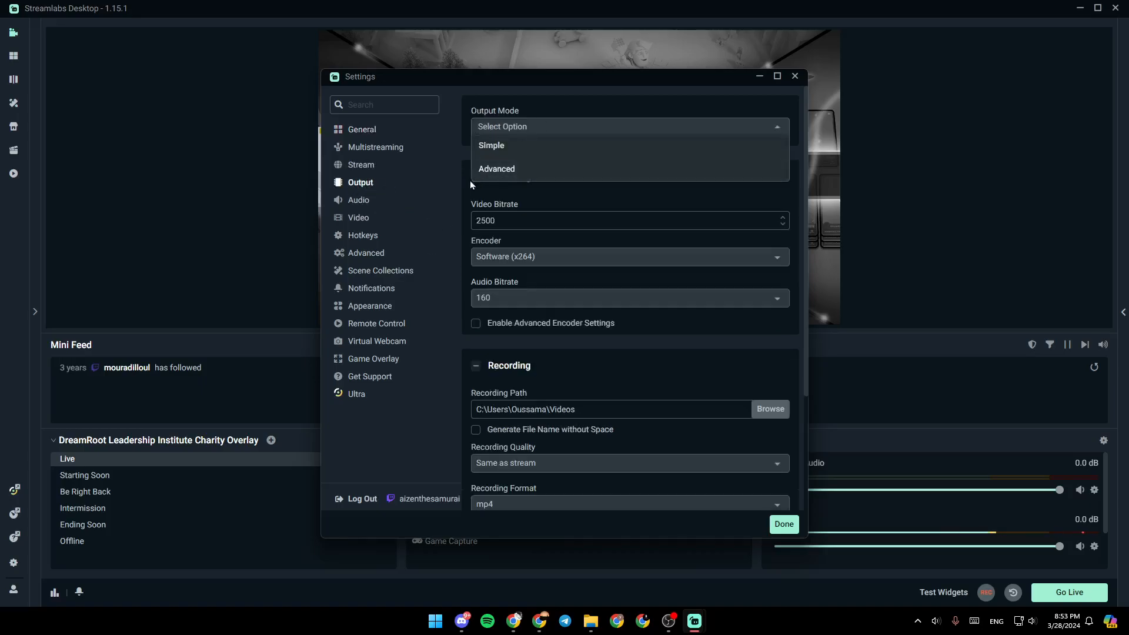
Set Output Mode to Advanced, enable Twitch VOD, and assign it to track 2.
{"action": "left_click", "coordinate": [496, 169]}
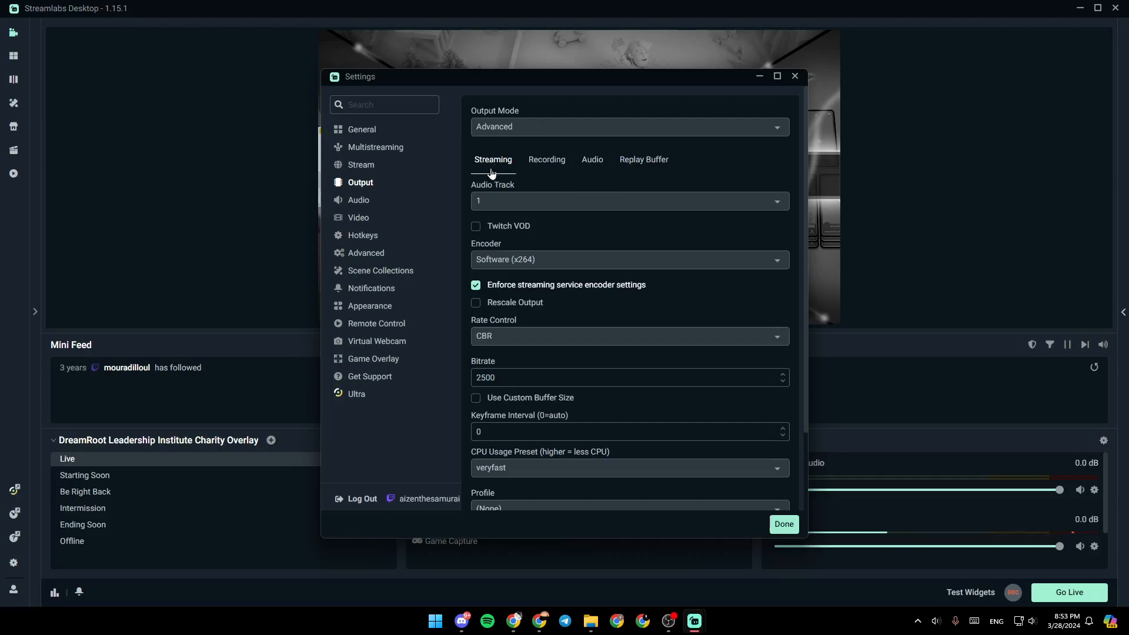
{"action": "mouse_move", "coordinate": [517, 232]}
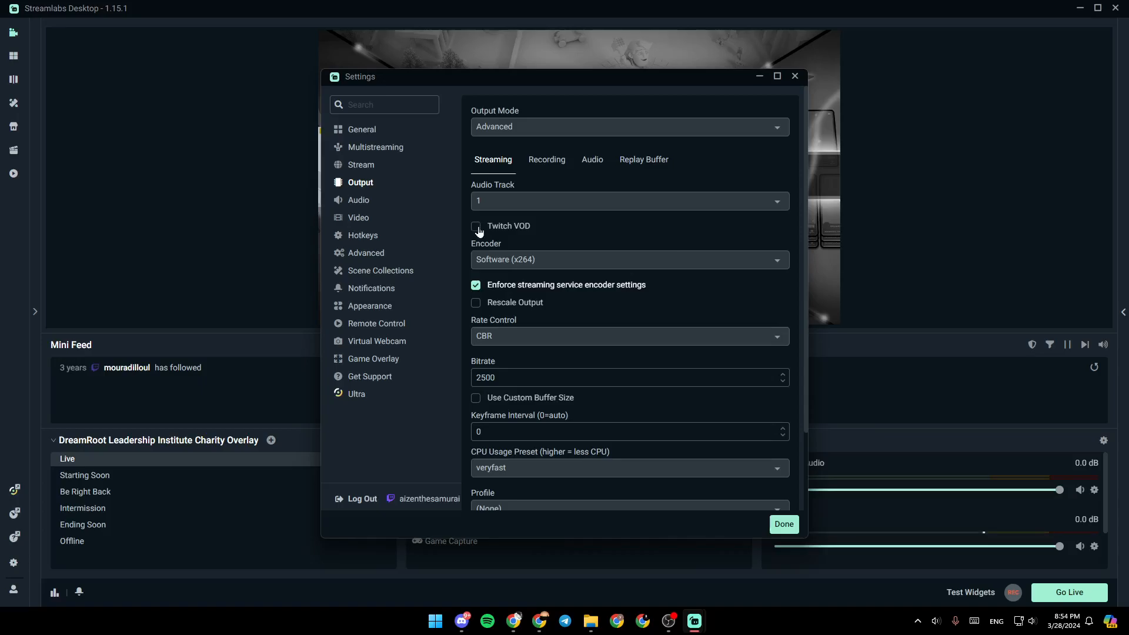
{"action": "left_click", "coordinate": [476, 226]}
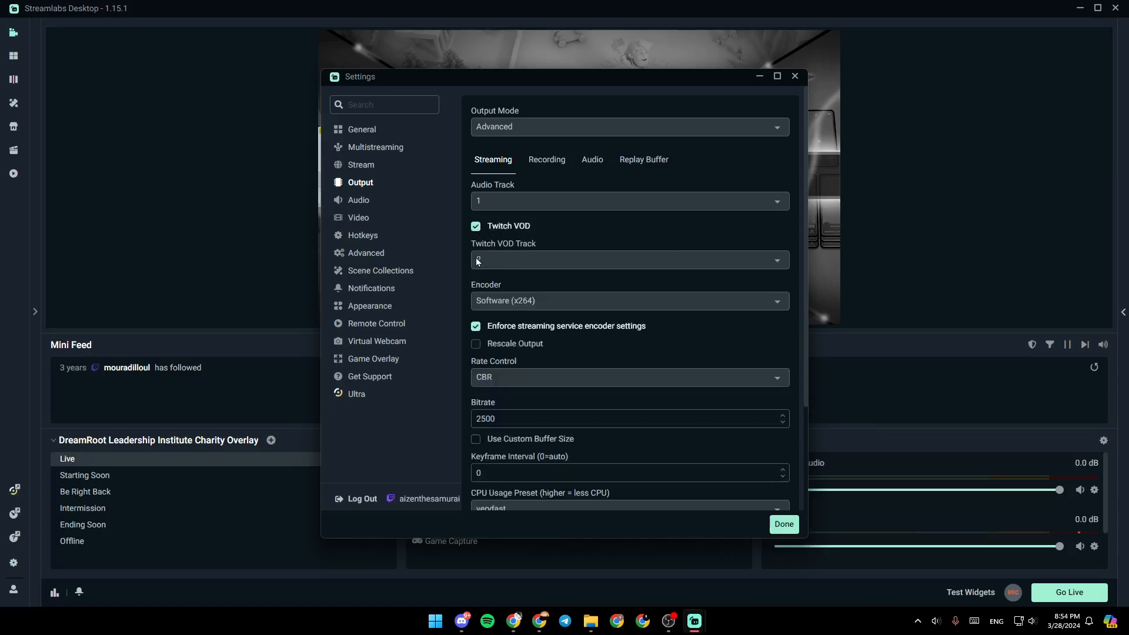
{"action": "left_click", "coordinate": [628, 259]}
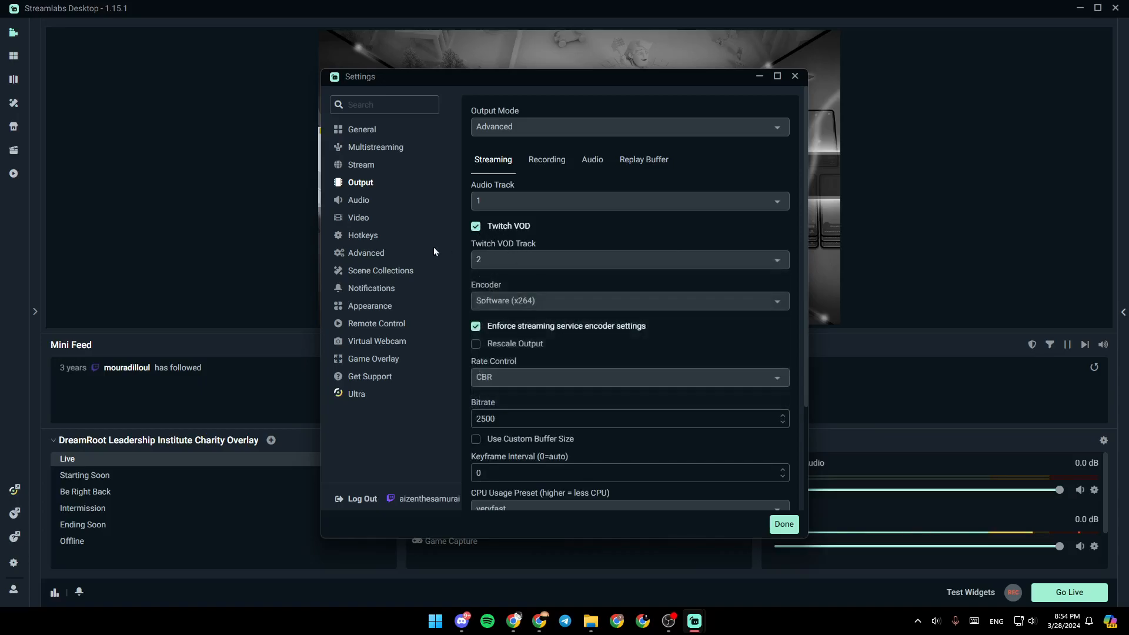
{"action": "left_click", "coordinate": [628, 260]}
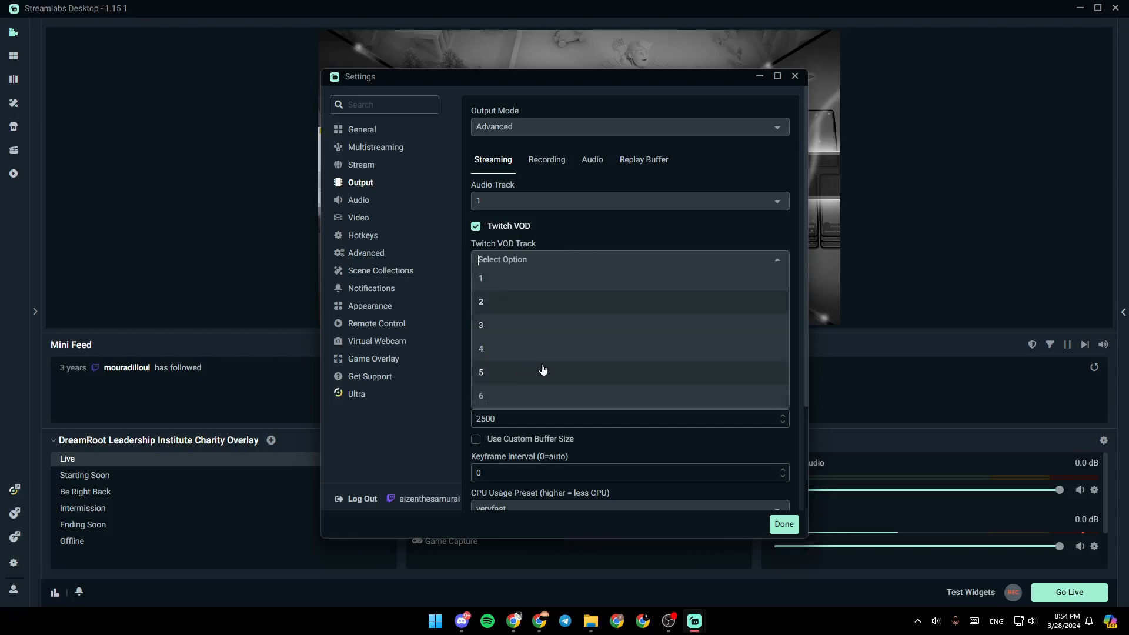
{"action": "left_click", "coordinate": [481, 301]}
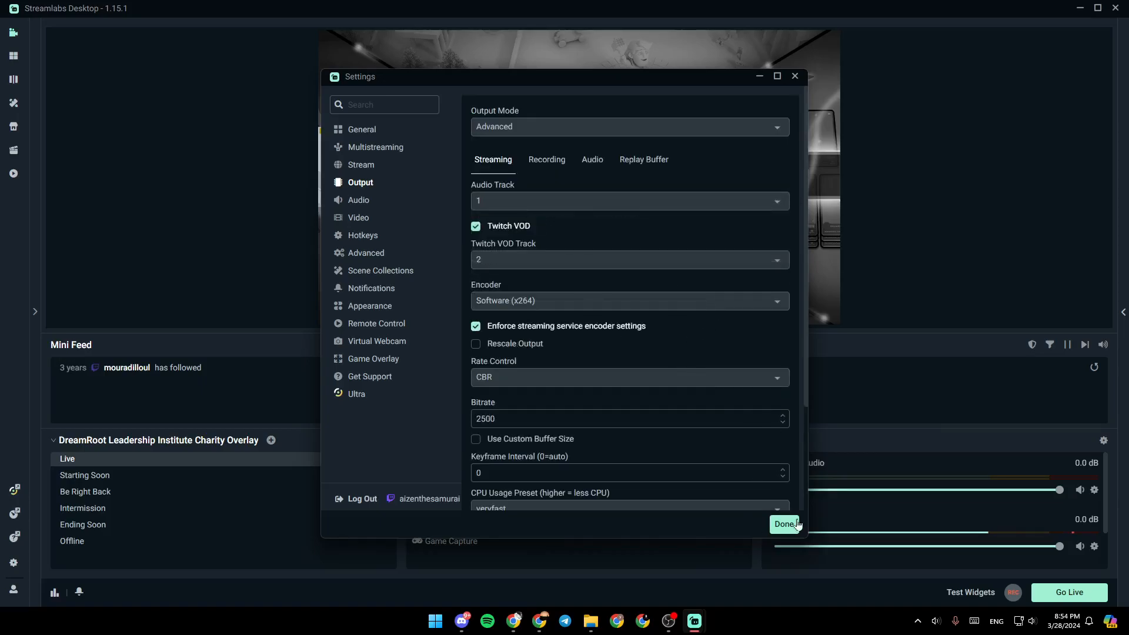
Save the settings, then verify Stream Tracks 1 and 2 in Advanced Audio Settings.
{"action": "left_click", "coordinate": [786, 523]}
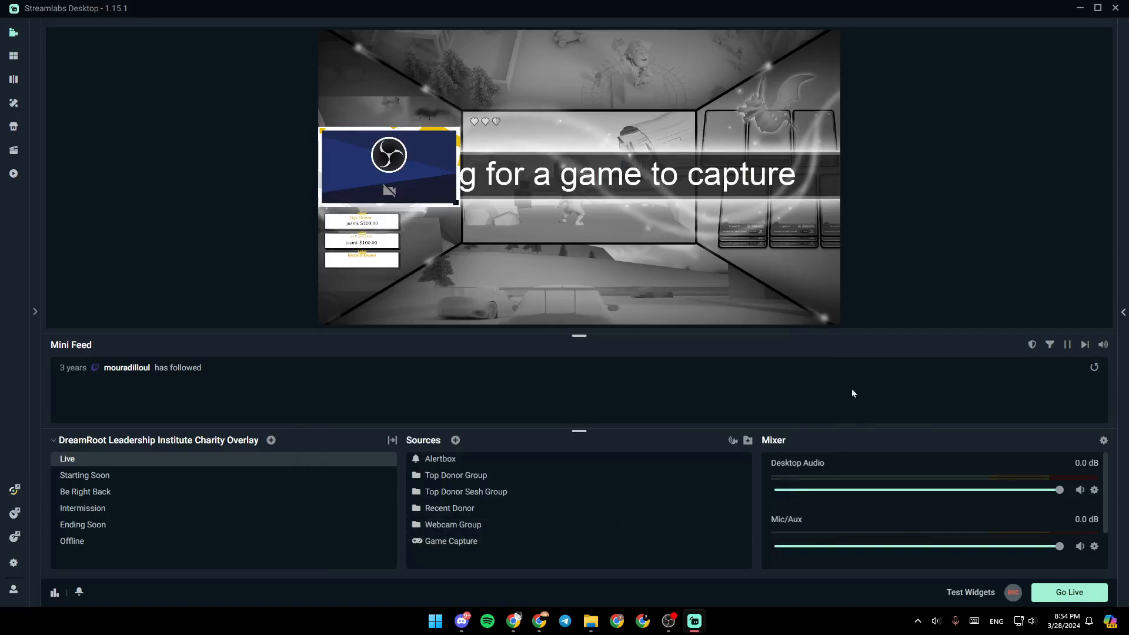
{"action": "mouse_move", "coordinate": [1102, 440]}
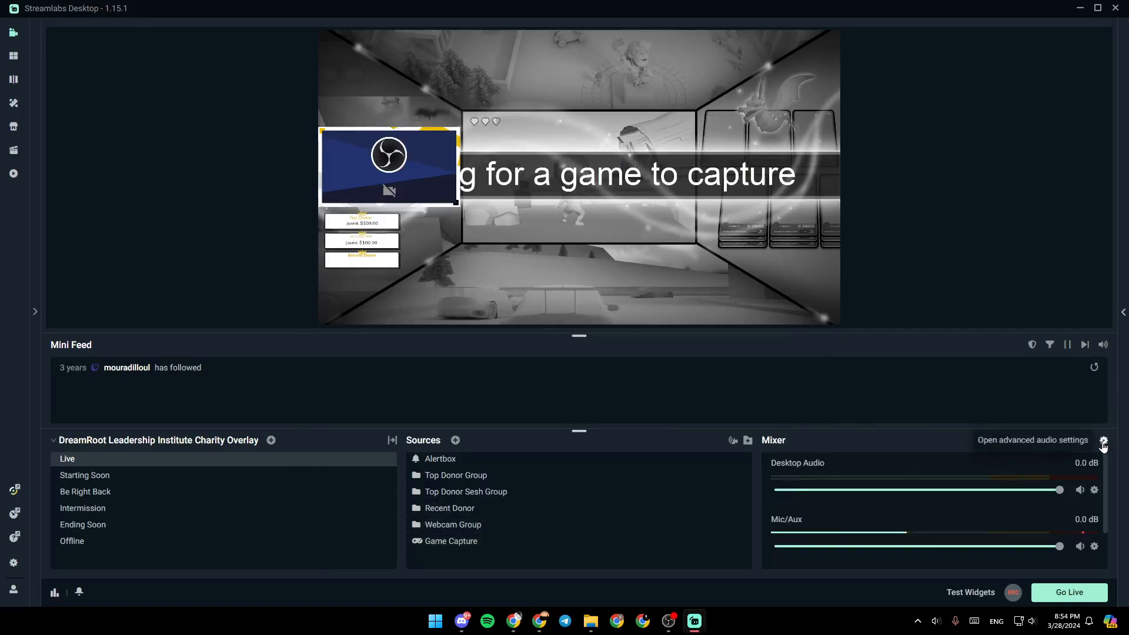
{"action": "left_click", "coordinate": [1102, 440]}
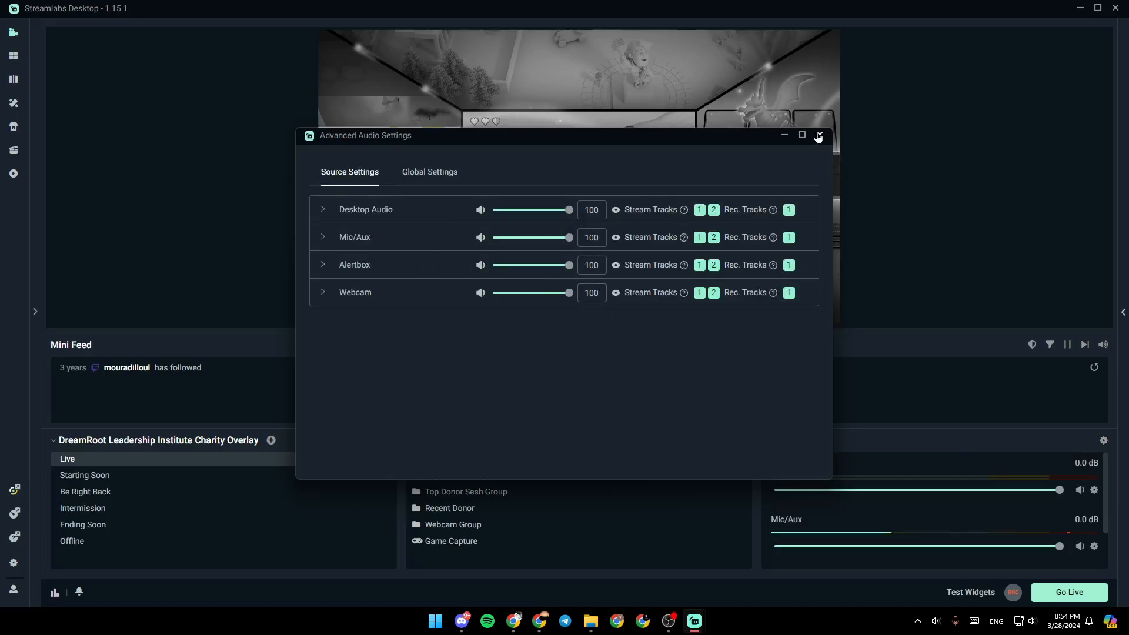
{"action": "left_click", "coordinate": [818, 135]}
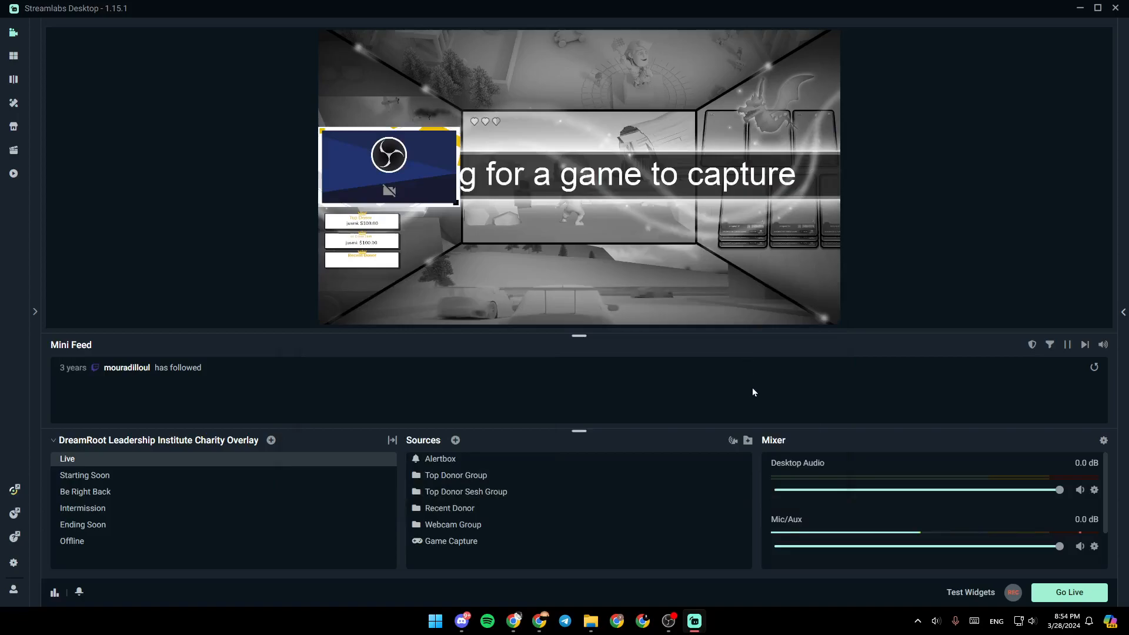